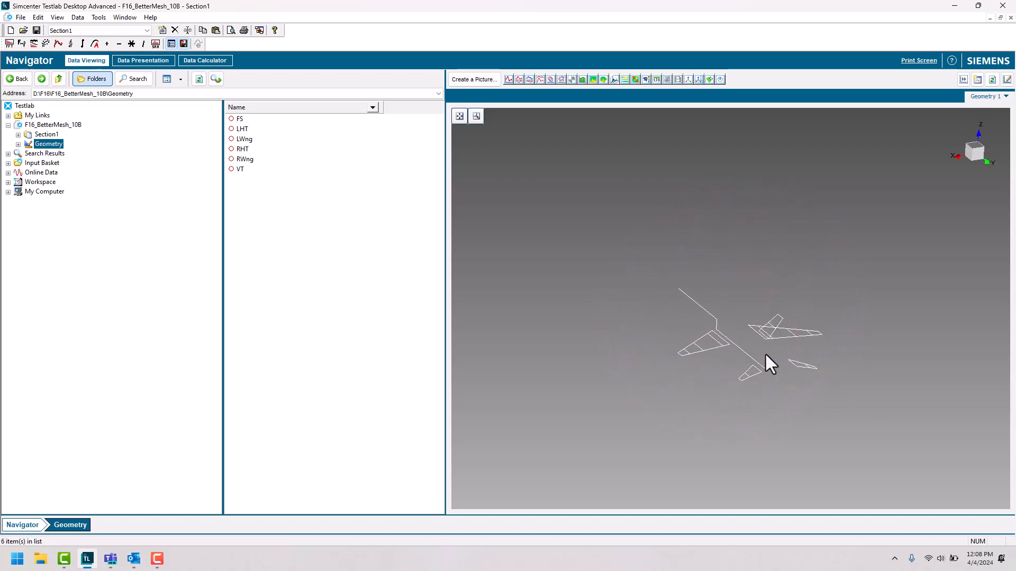
mouse_move(793, 330)
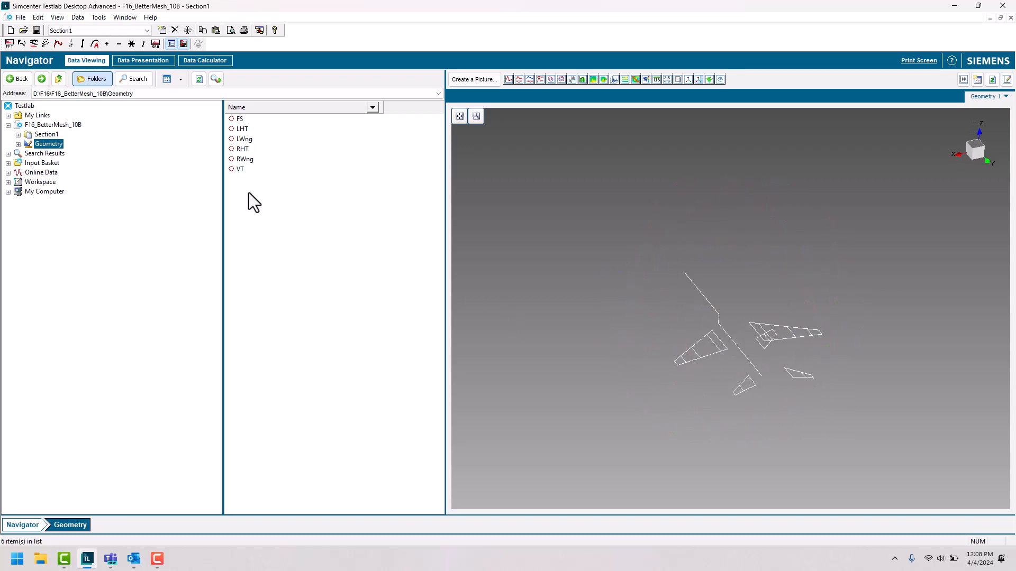
List Section1's ModeSet and animate Mode 1, then Mode 3, settling on Mode 2 at 7.8482 Hz.
click(46, 134)
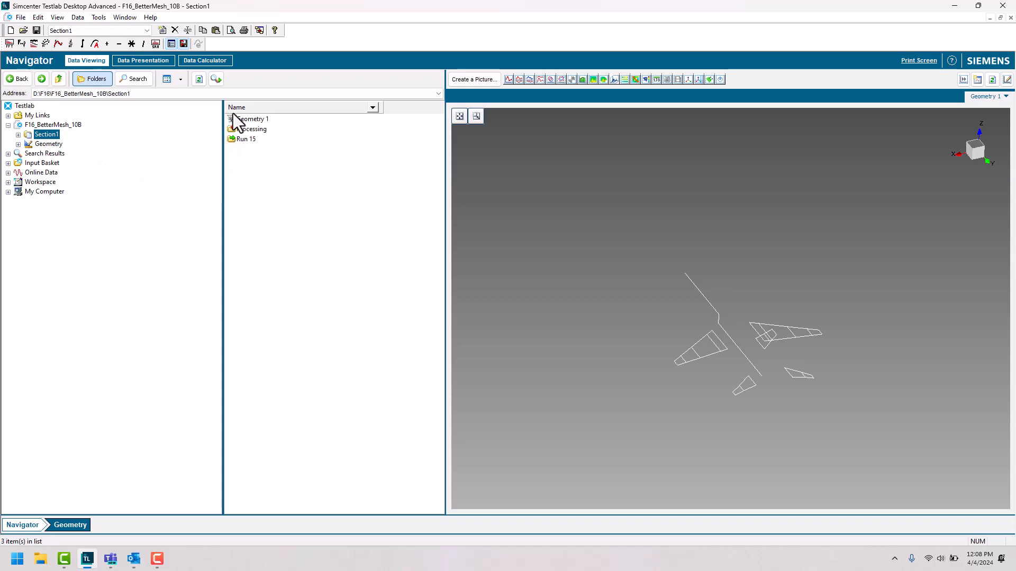
double_click(252, 129)
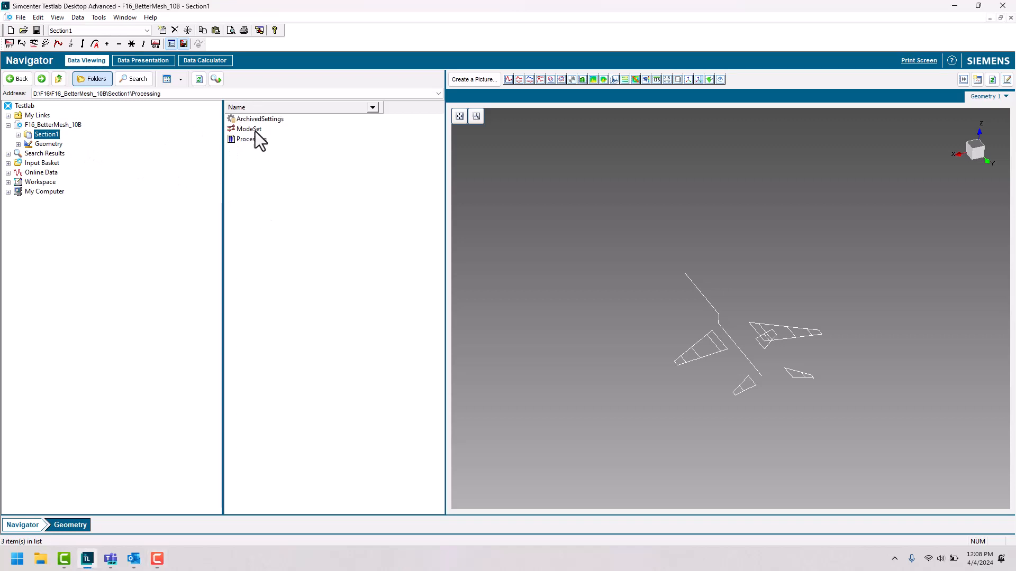
double_click(248, 128)
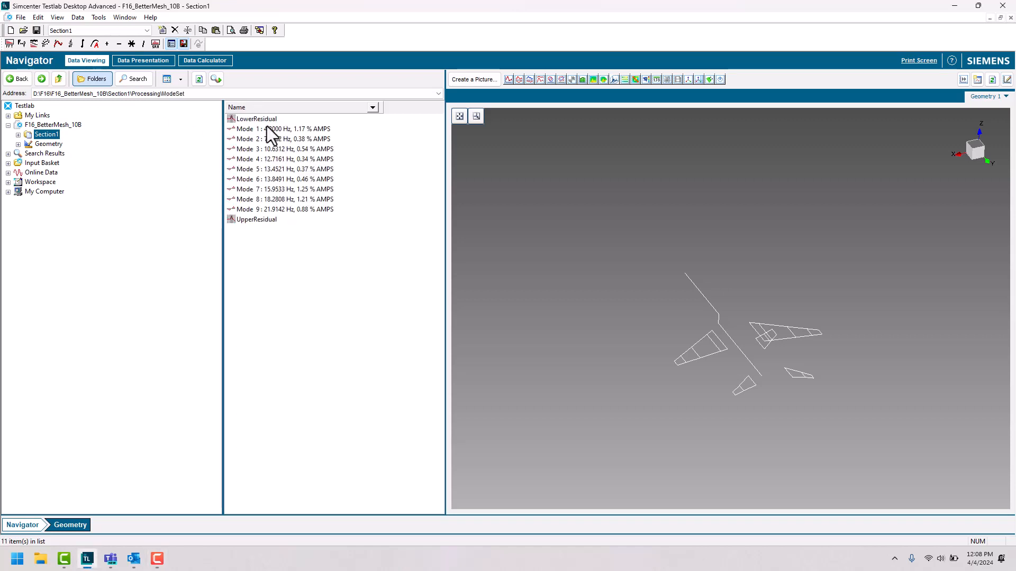
click(281, 128)
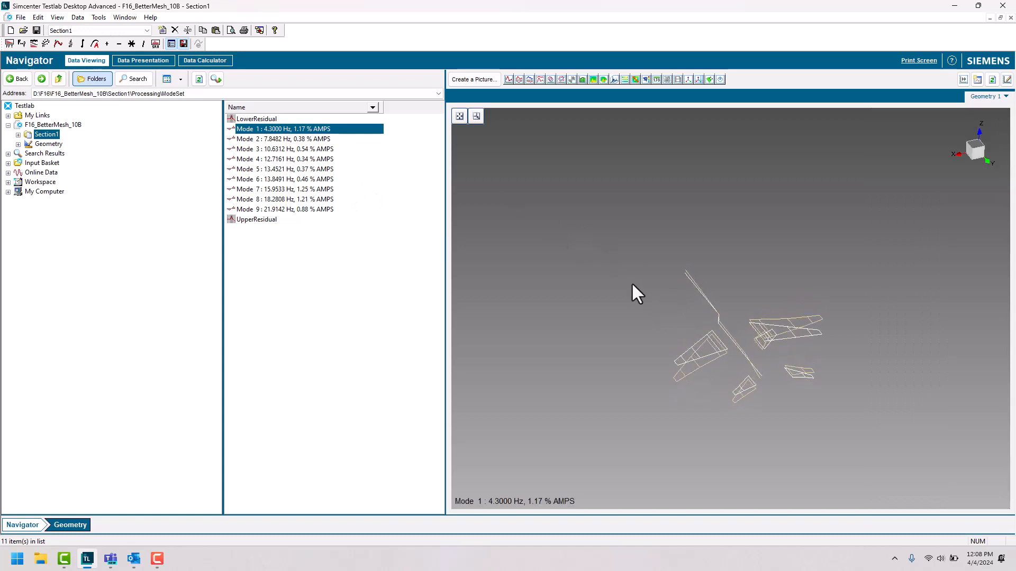
click(284, 149)
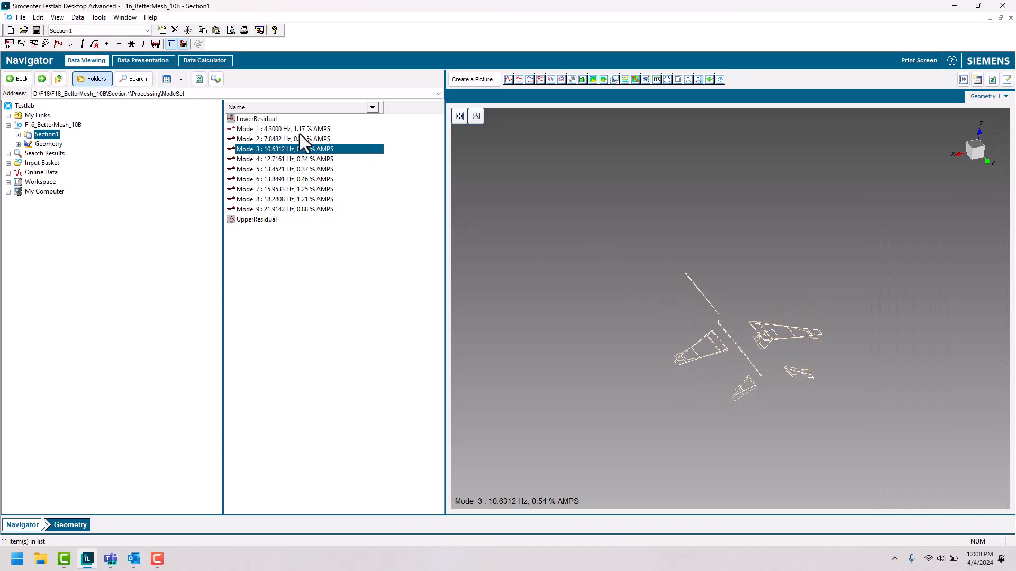
click(281, 139)
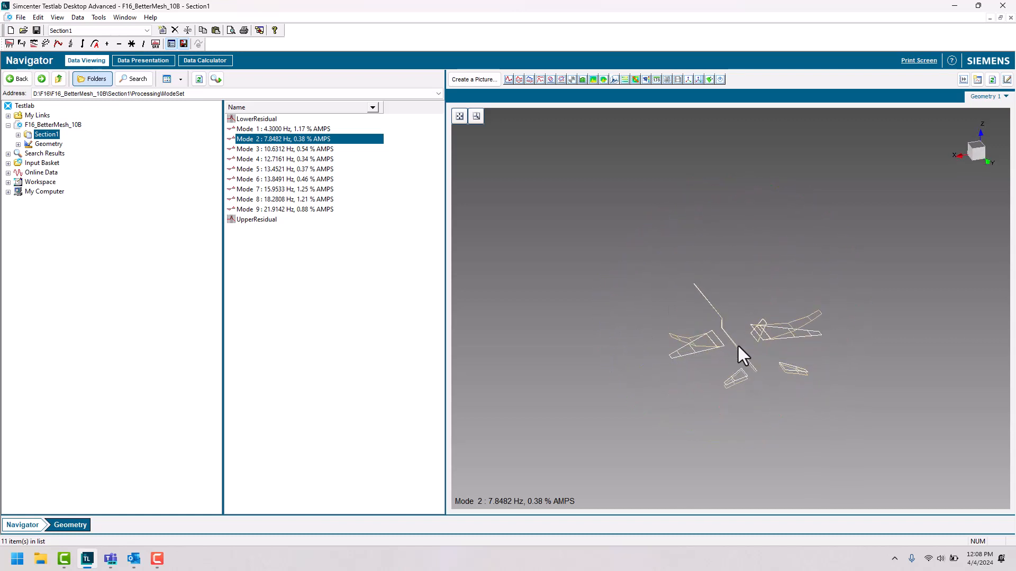
In Component Visualisation, make the CAD database surface model visible over the wireframe.
right_click(742, 356)
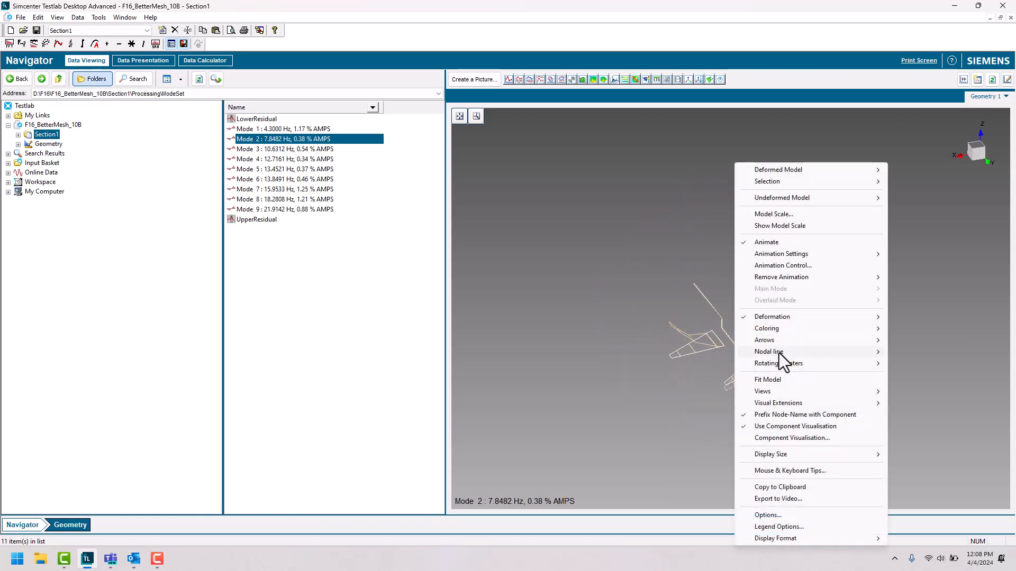
click(791, 438)
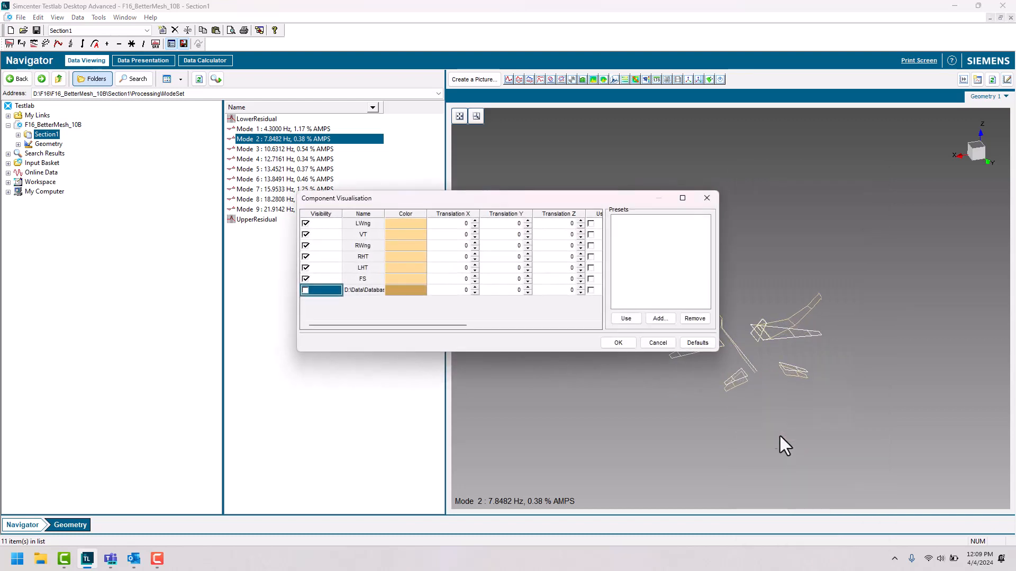
drag(501, 198, 434, 195)
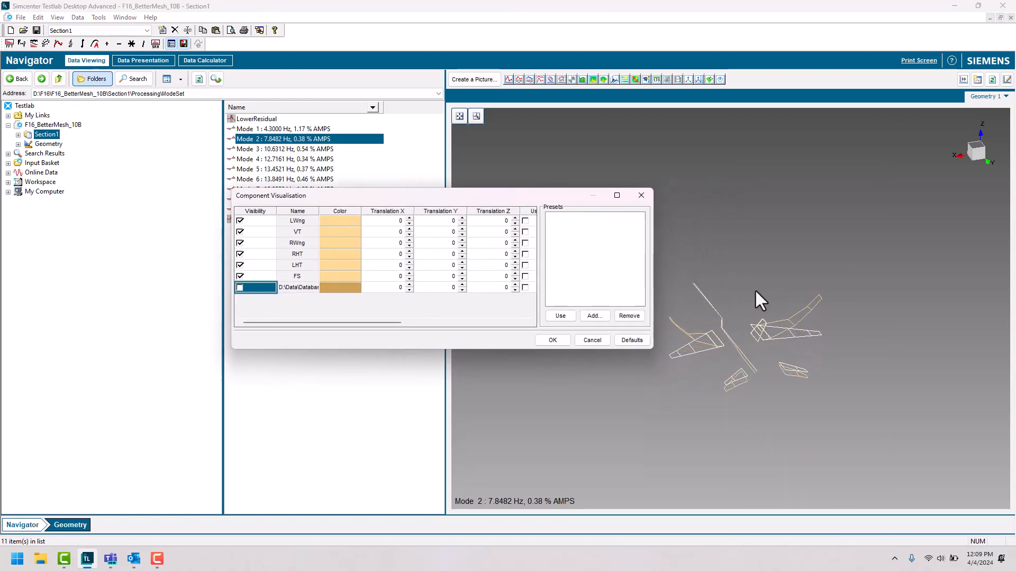
click(241, 287)
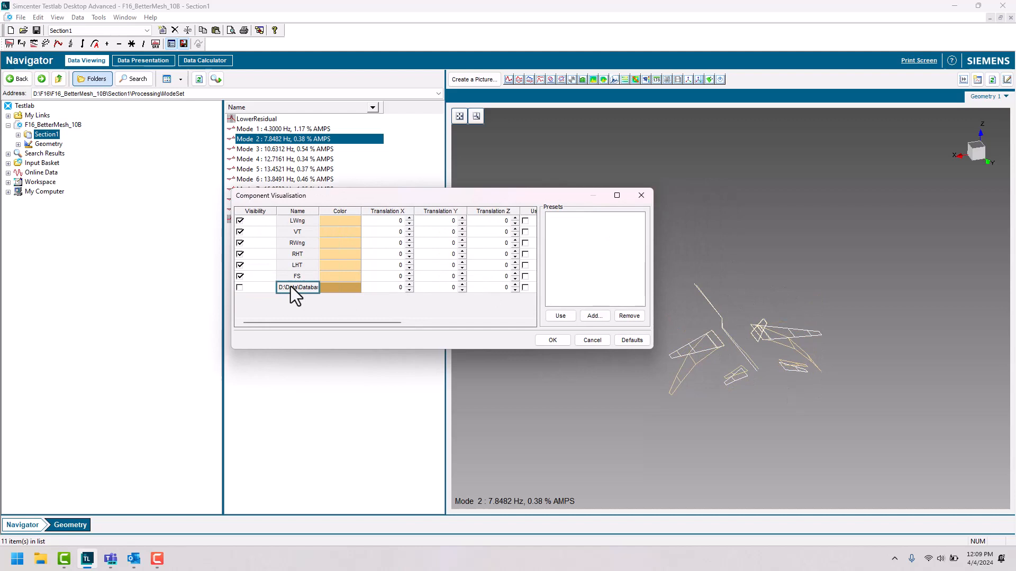
click(240, 287)
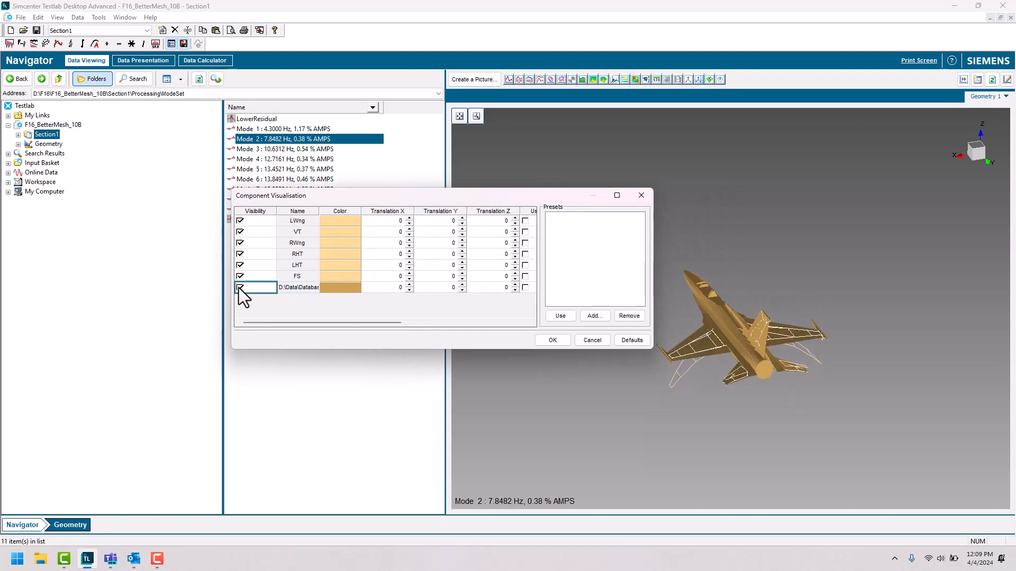
click(240, 287)
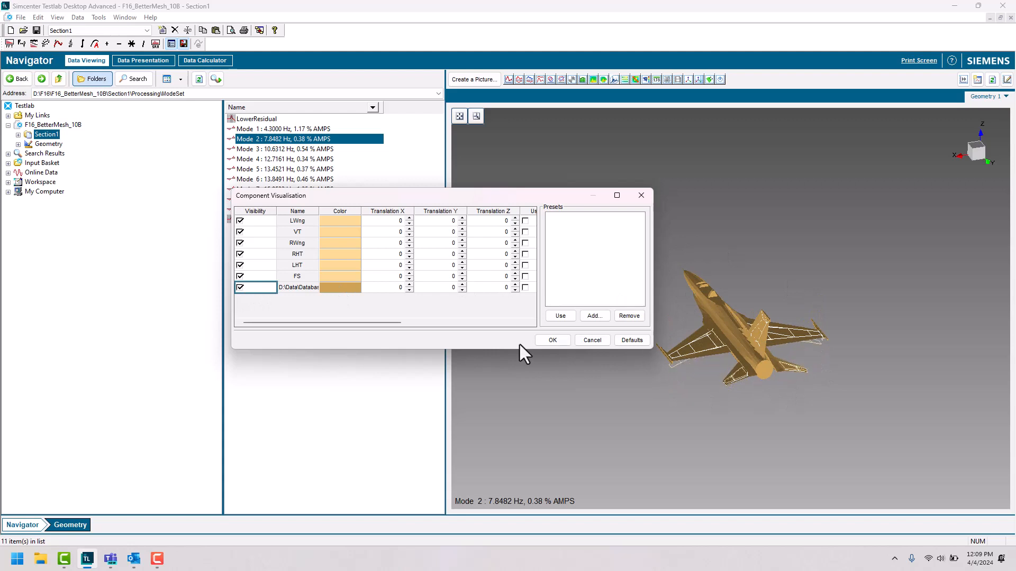
click(550, 340)
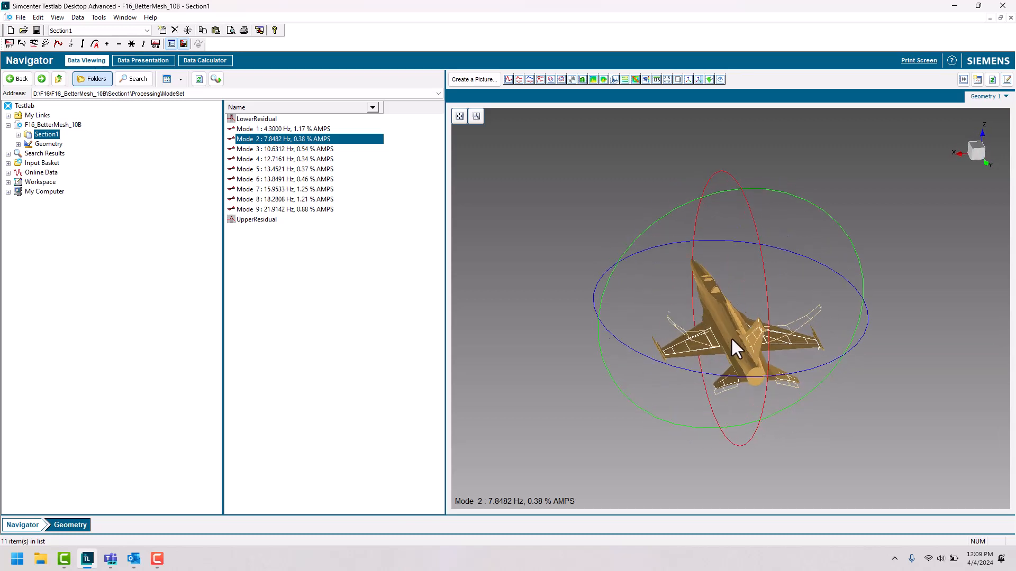
Set Animation Settings Expand to Automatic Geometrical so the CAD surface deforms with Mode 2.
right_click(735, 347)
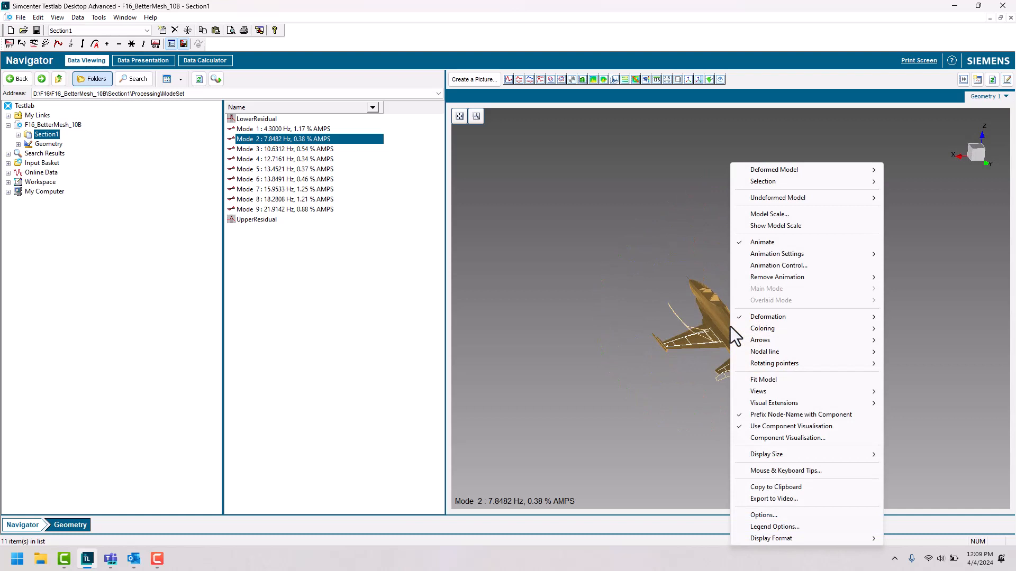
mouse_move(776, 253)
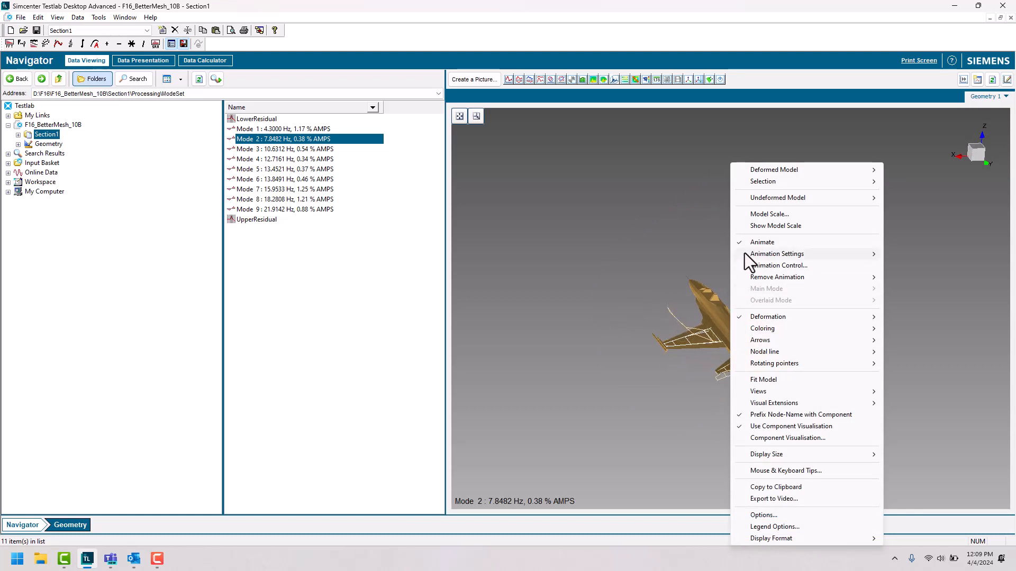
click(776, 253)
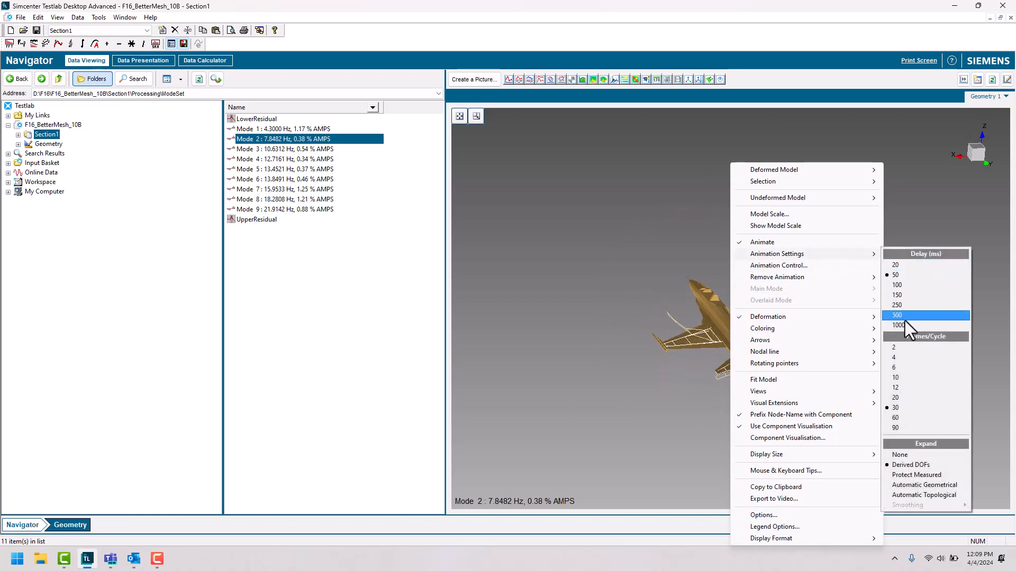
mouse_move(923, 484)
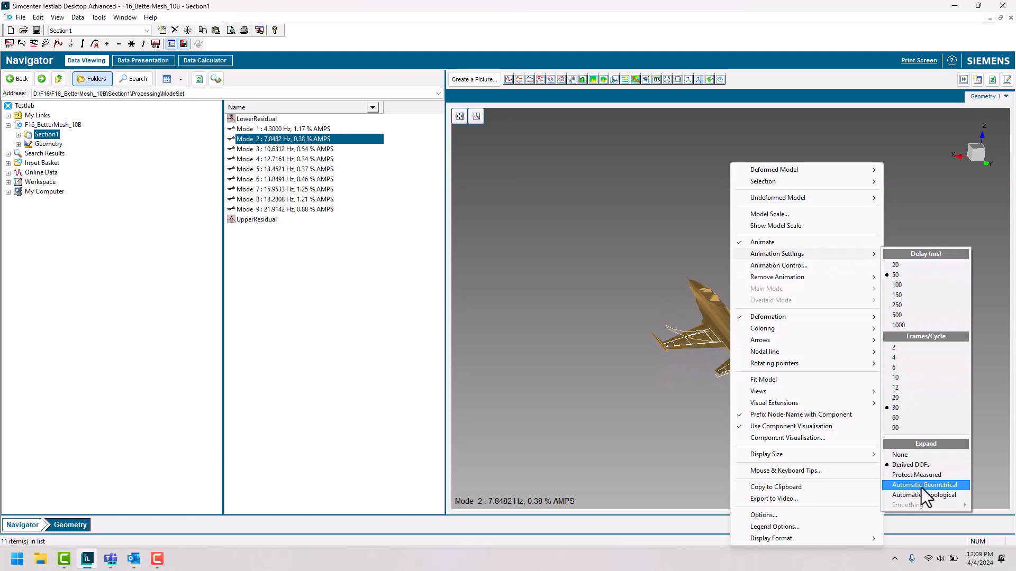
click(924, 485)
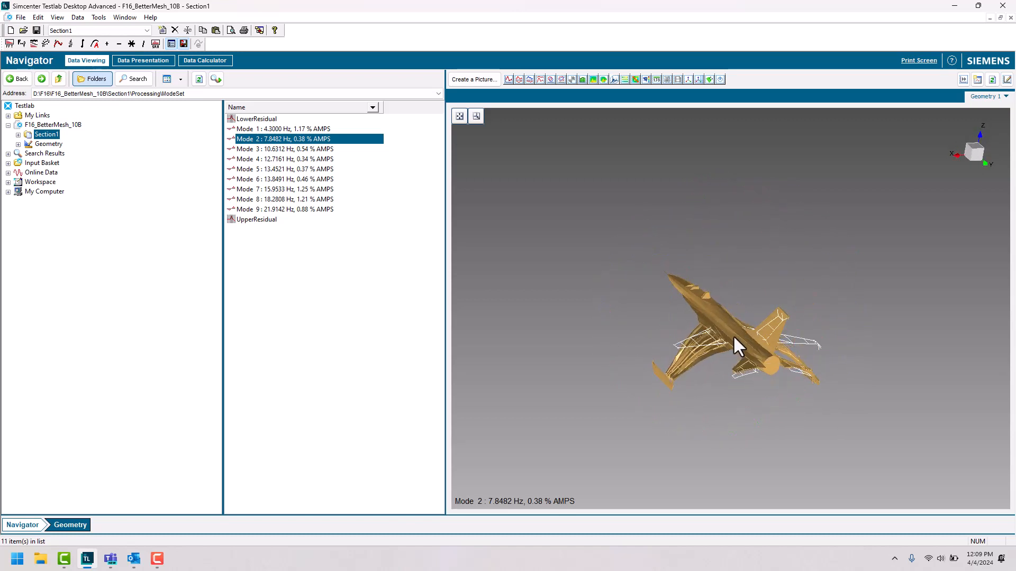
right_click(738, 344)
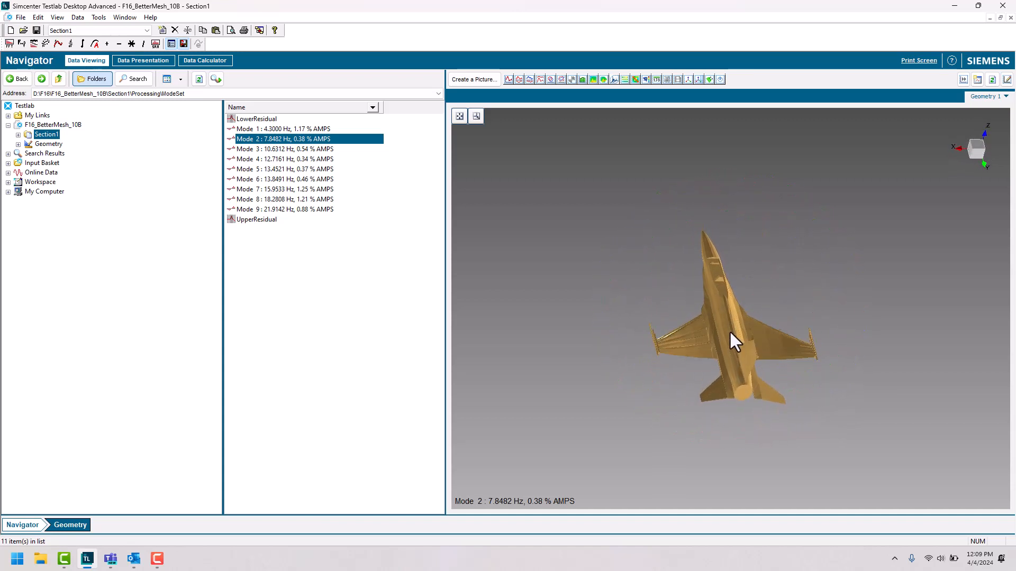
Enable Coloring so the animated model is colour-coded by deformation amplitude.
right_click(734, 341)
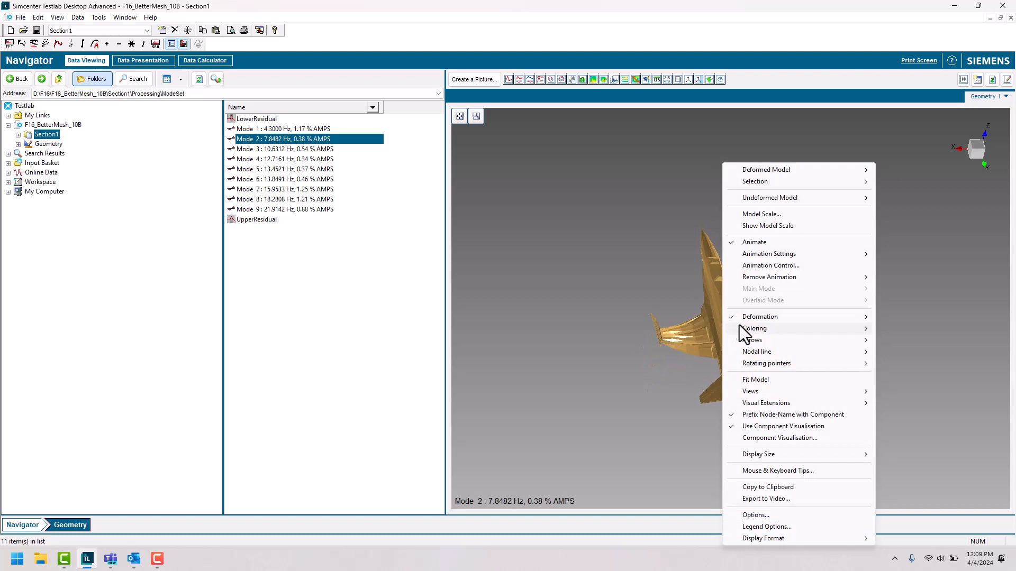
mouse_move(848, 310)
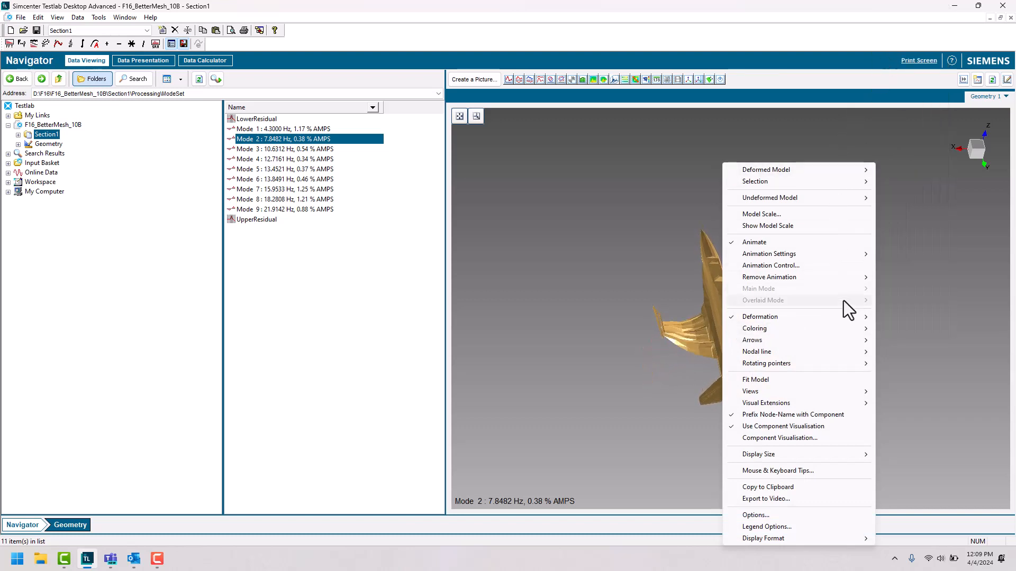
click(754, 328)
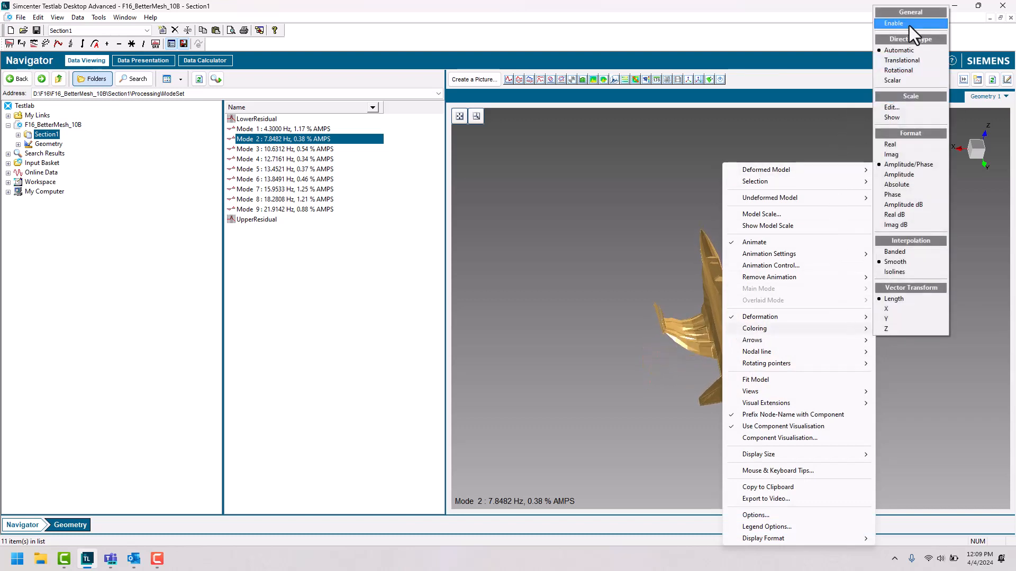
click(893, 23)
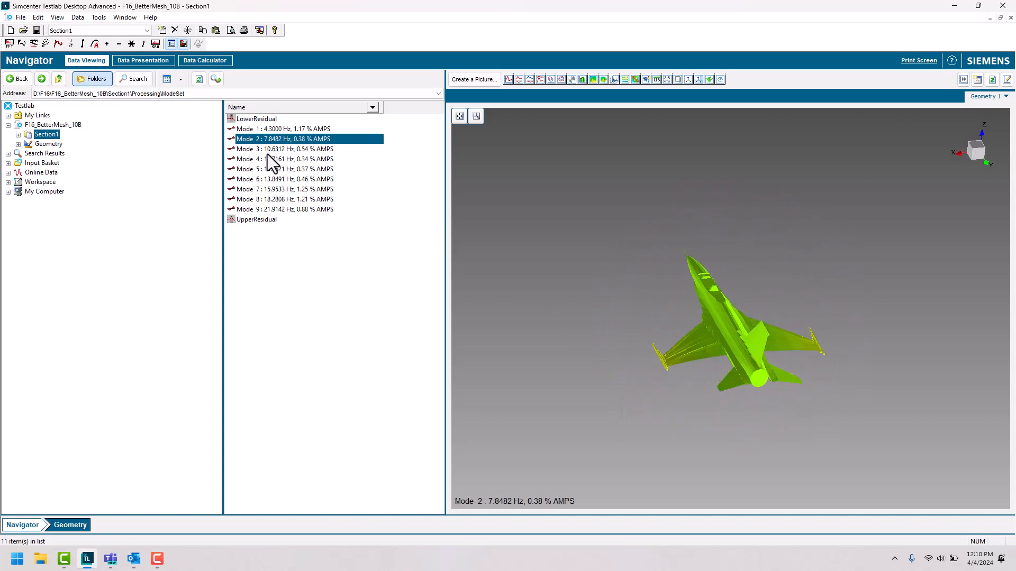
Overlay Mode 3 at 10.6312 Hz on the Mode 2 animation and bring up Animation Control.
click(285, 149)
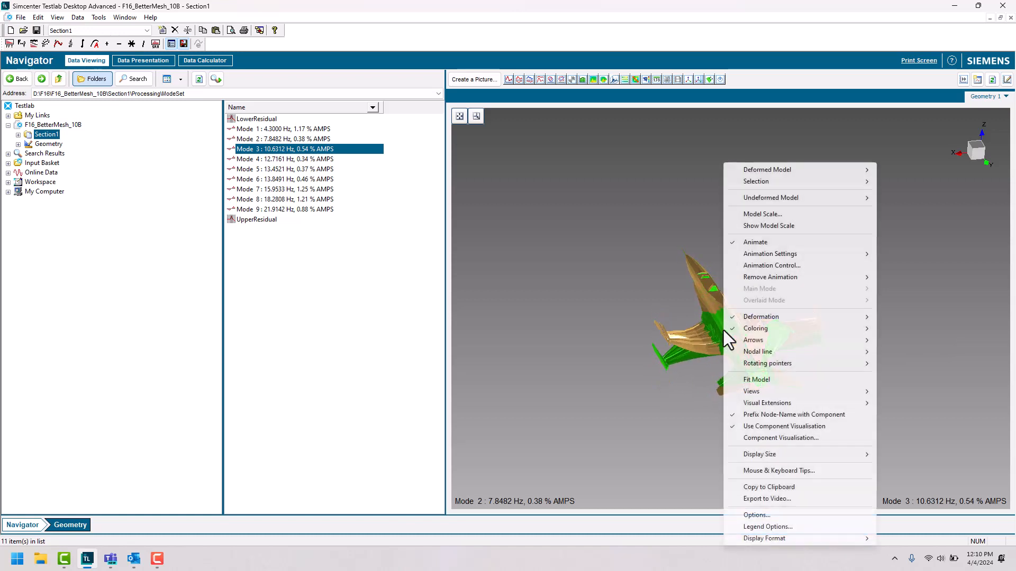
click(772, 265)
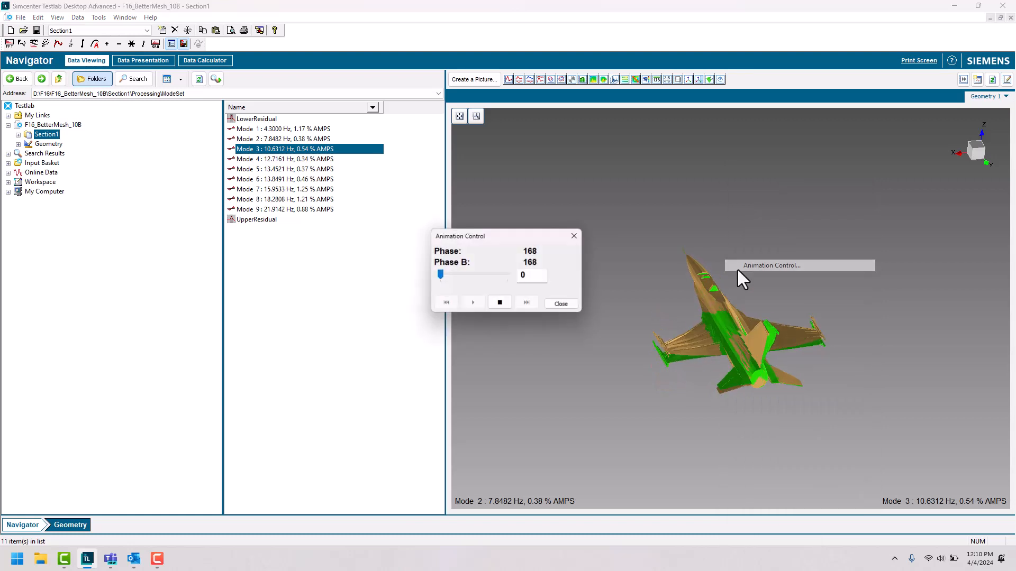